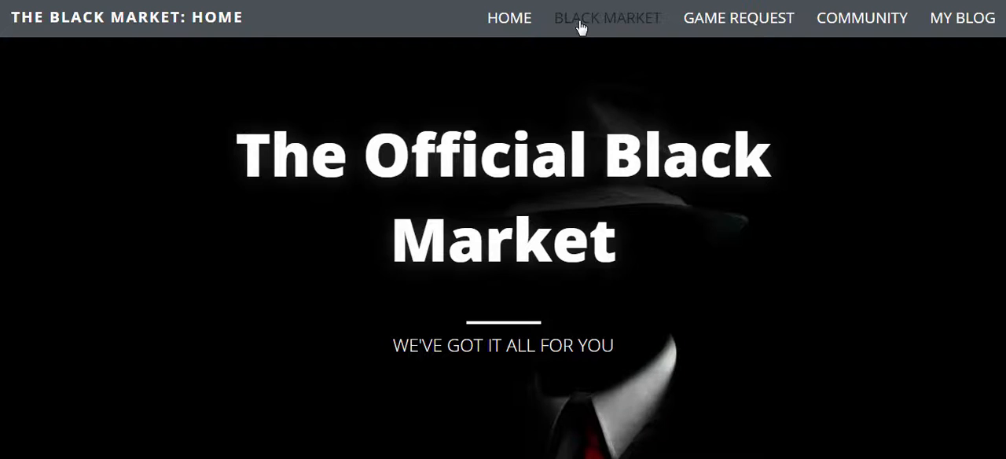
Go from the Black Market listing to Love And Order's download links for WinRAR, demo and crack.
left_click(607, 17)
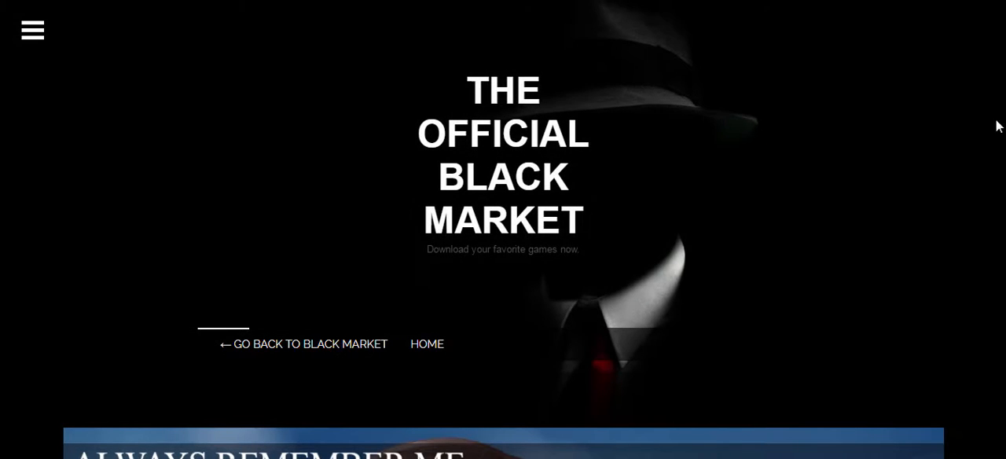
scroll("down", 3)
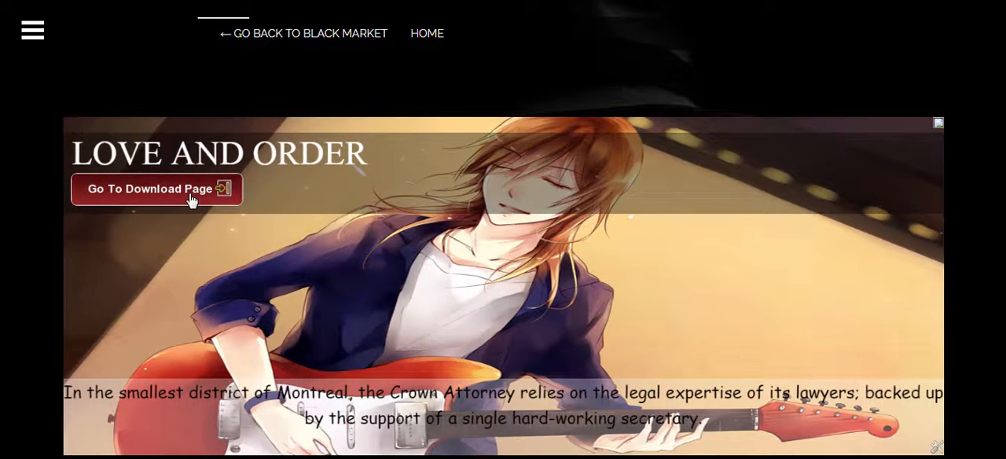
left_click(154, 188)
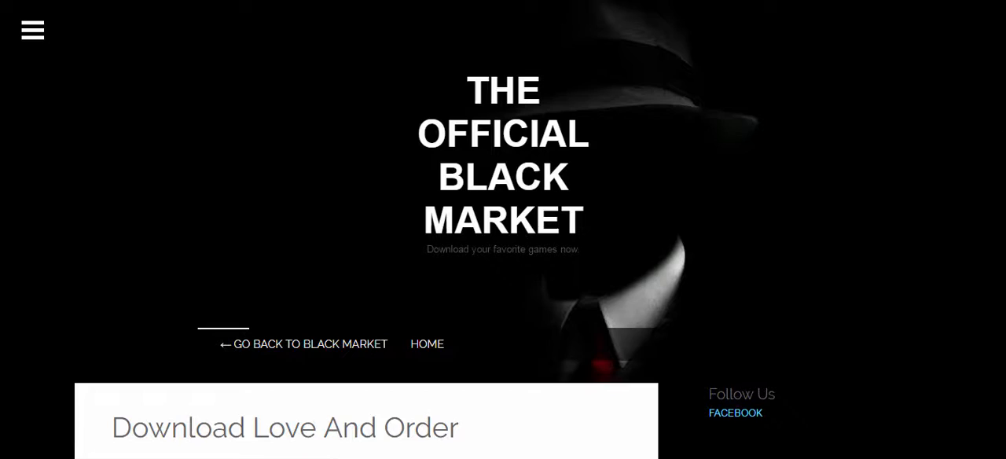
scroll("down", 3)
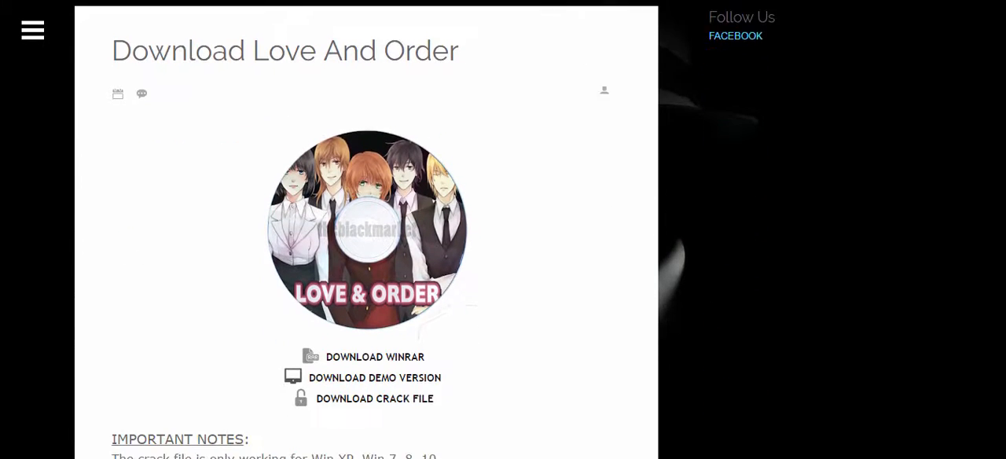
scroll("down", 3)
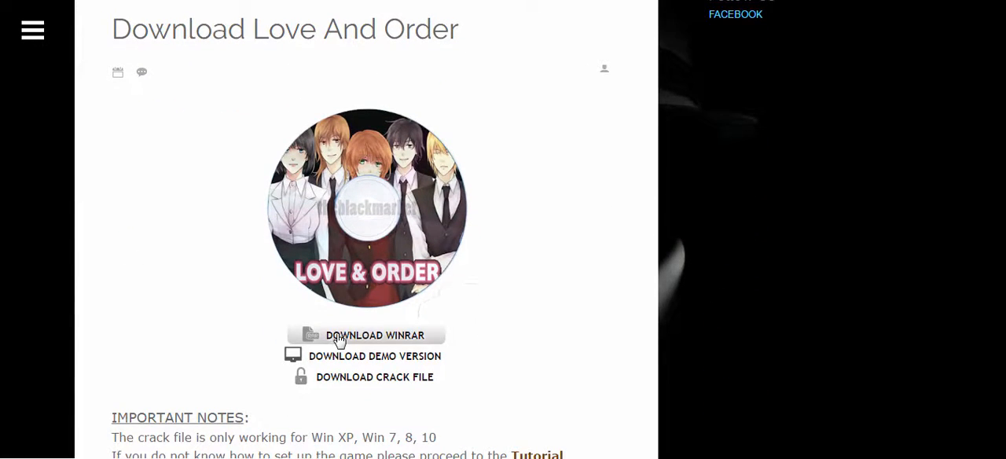
Download WinRAR and the Windows Love & Order demo, then reach the crack's MediaFire page.
left_click(375, 335)
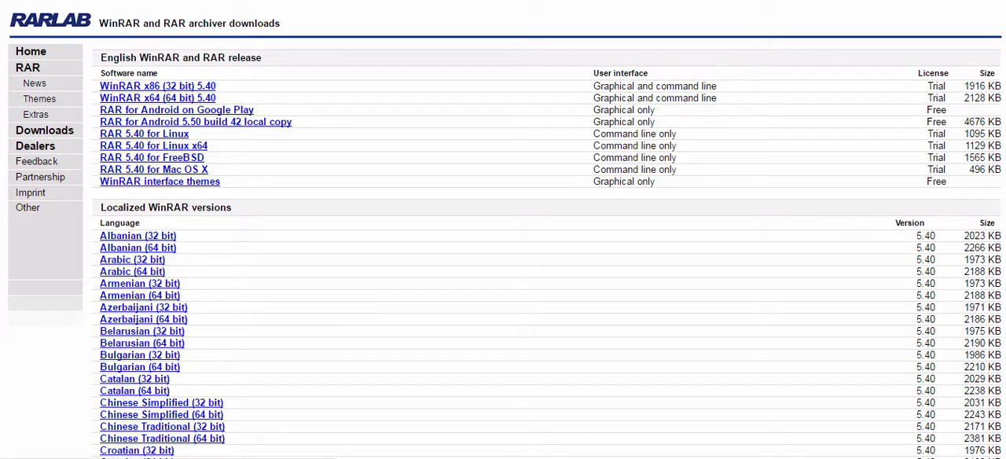
scroll("down", 3)
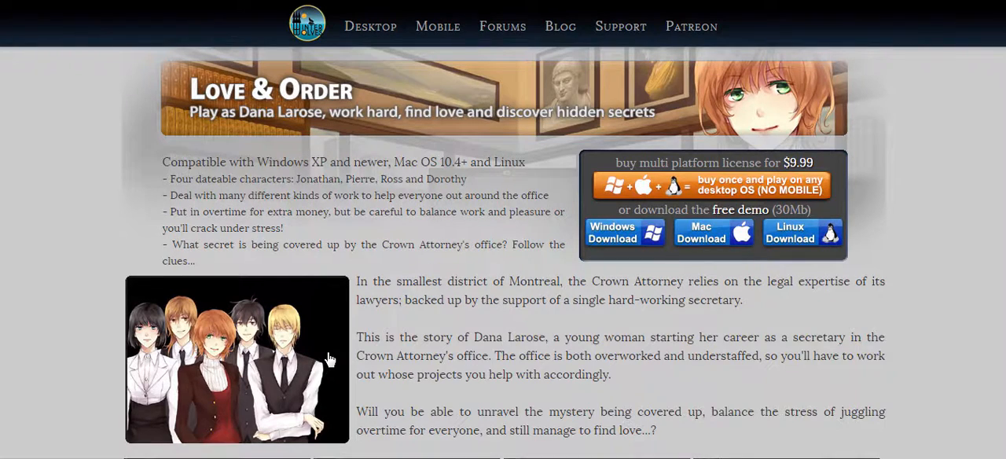
mouse_move(616, 246)
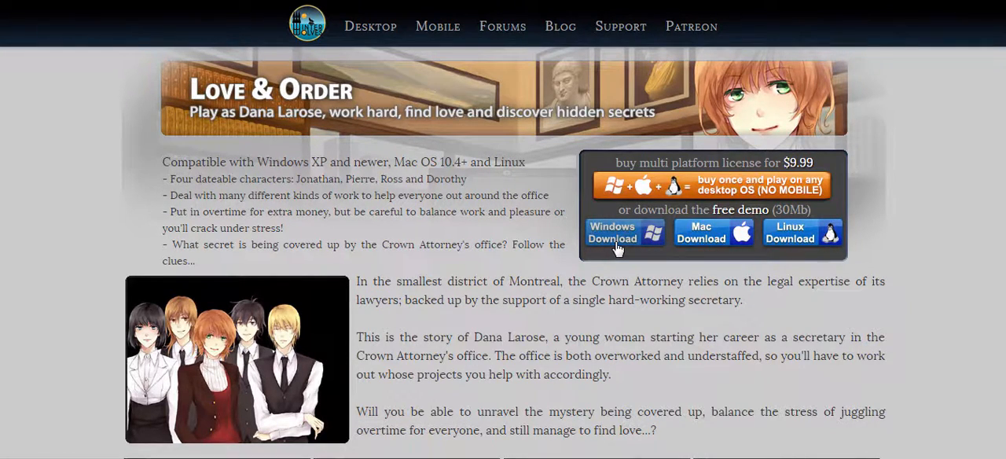
left_click(612, 233)
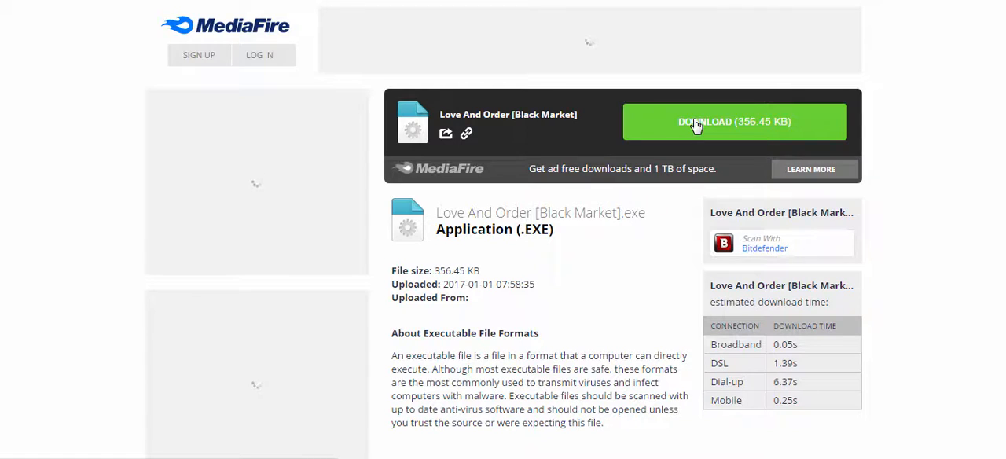
Download 'Love And Order [Black Market].exe' (356.45 KB) from MediaFire to the desktop.
left_click(733, 121)
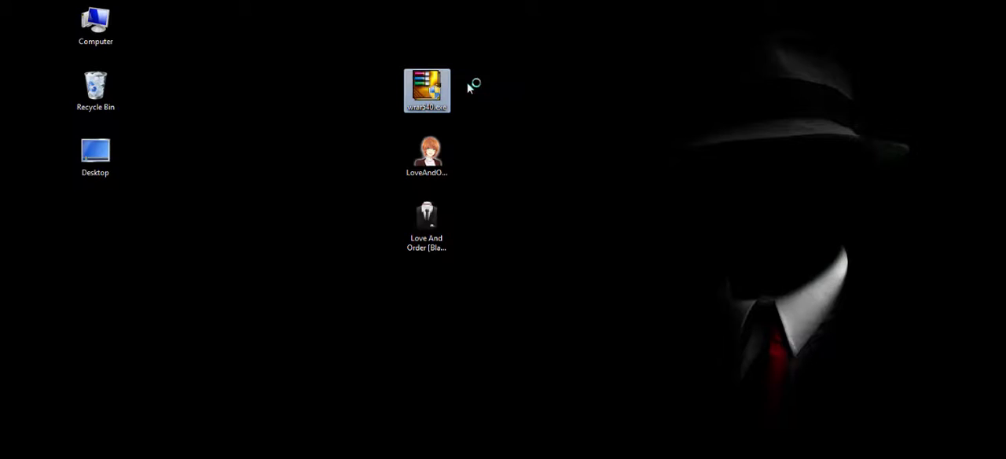
Install WinRAR 5.40 from wrar540.exe into C:\Program Files\WinRAR and close its Start Menu folder.
double_click(426, 89)
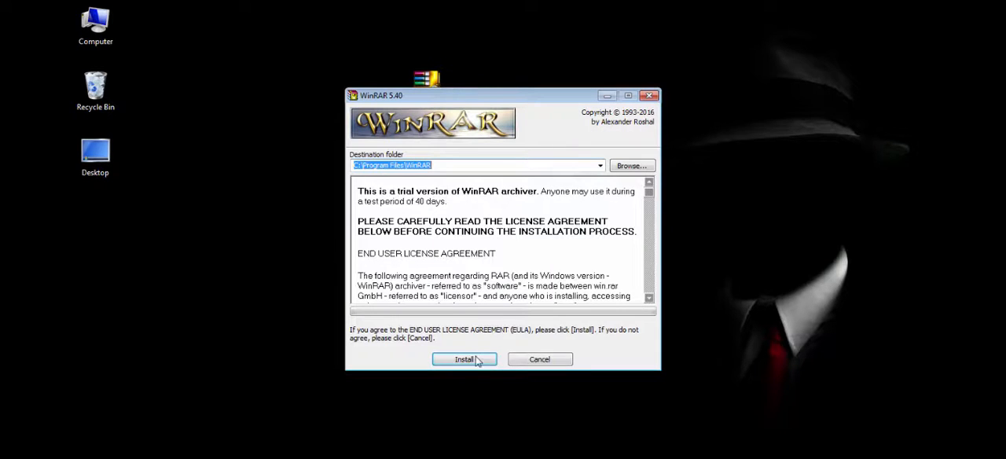
left_click(463, 359)
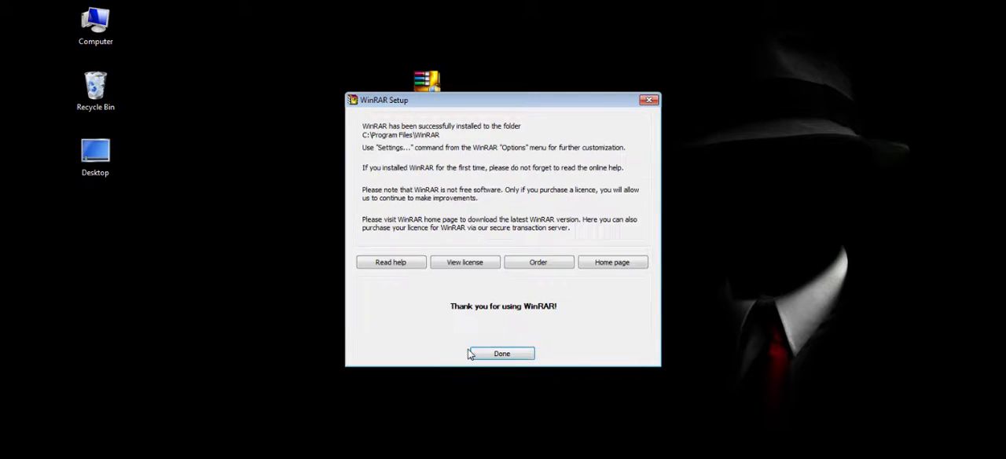
left_click(501, 352)
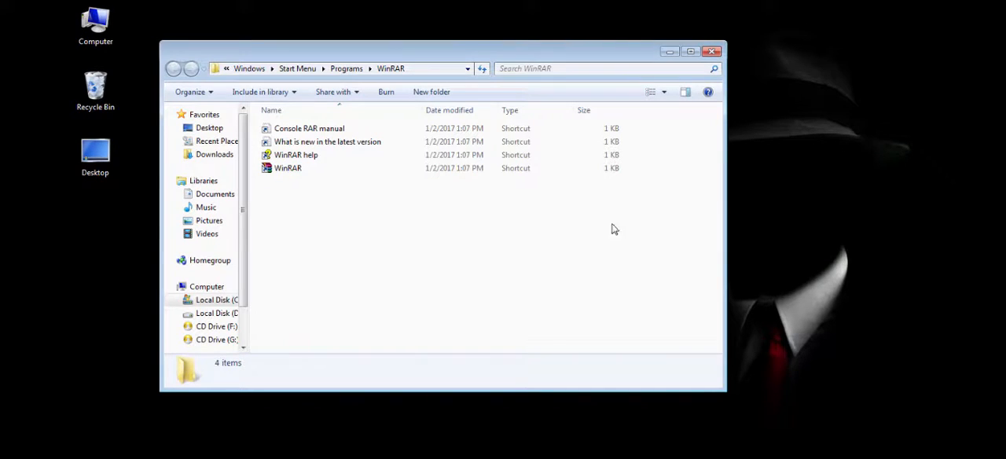
left_click(712, 51)
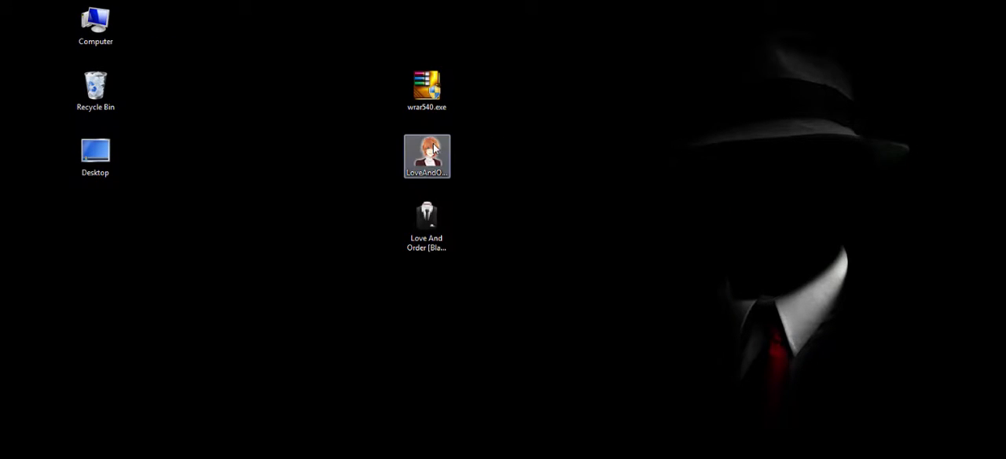
Install the LoveAndOrder-1.1 demo to the default folder, launch it, and quit from the title screen.
double_click(426, 156)
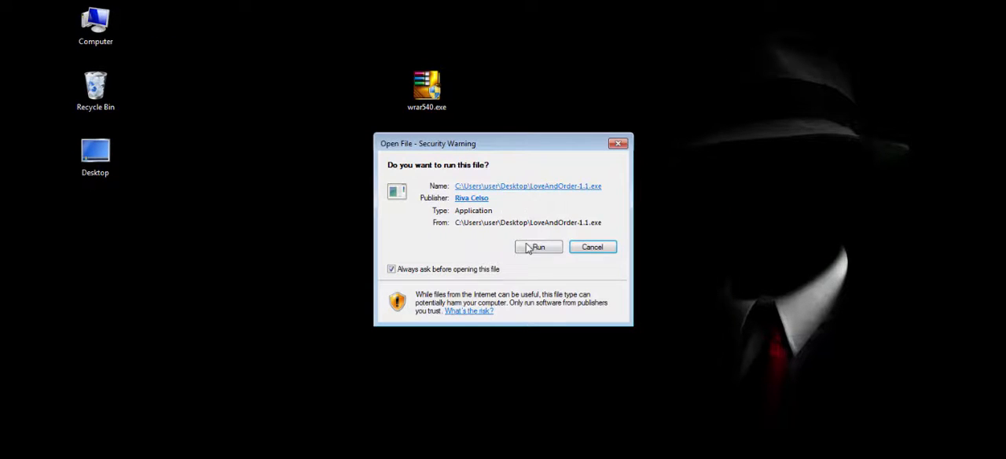
left_click(538, 247)
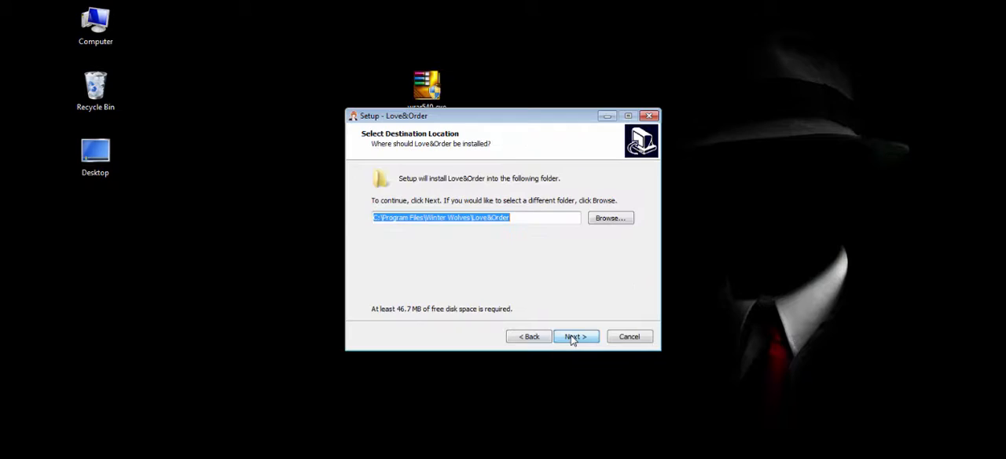
left_click(575, 336)
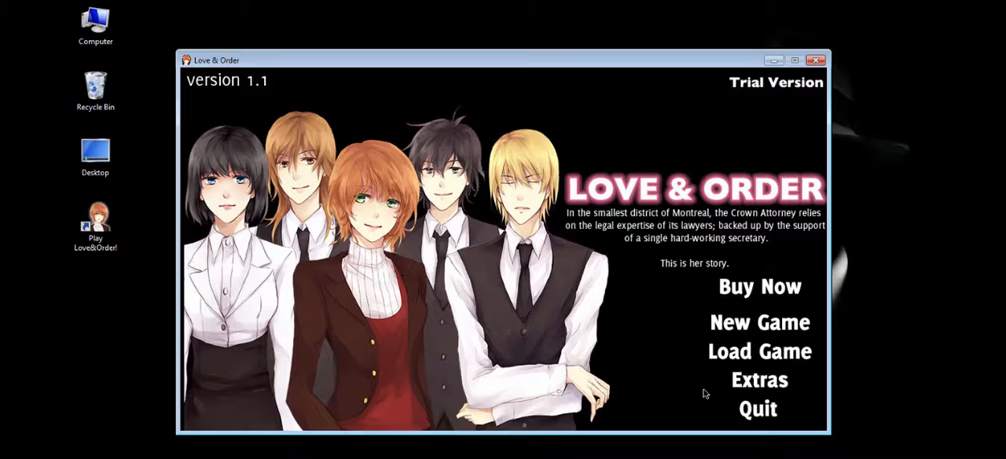
left_click(756, 409)
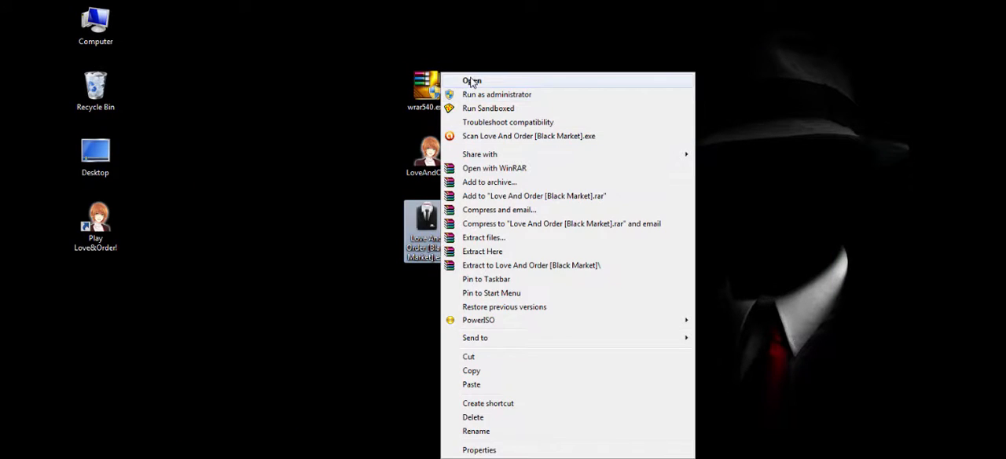
Extract the crack folder, copy its 'persistent' file, and enable hidden files in Folder Options.
left_click(471, 81)
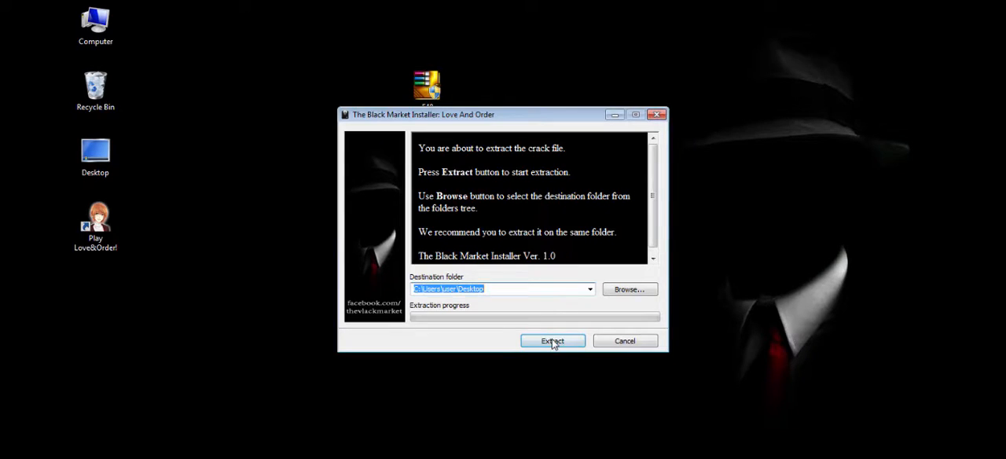
left_click(552, 340)
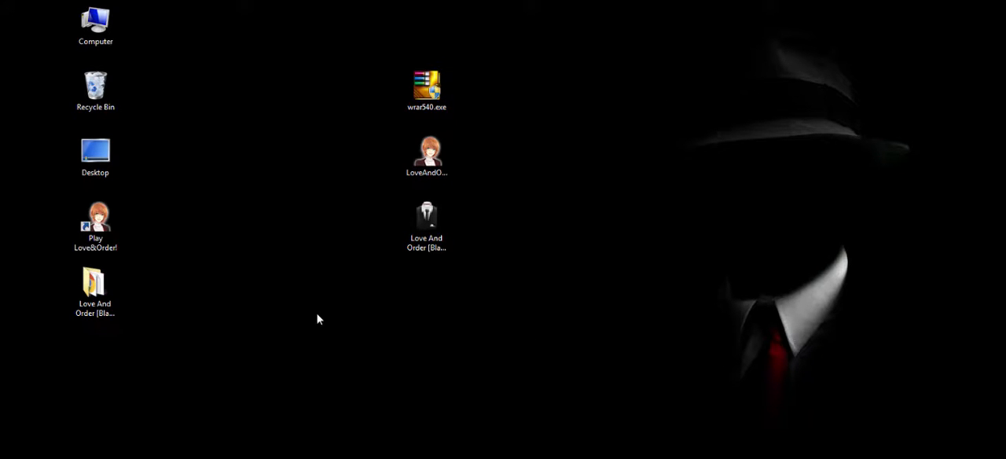
double_click(94, 283)
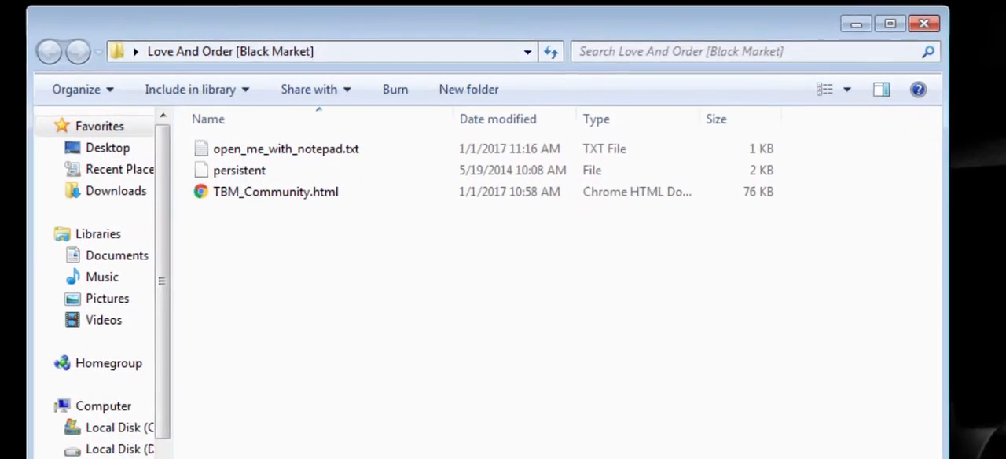
right_click(239, 170)
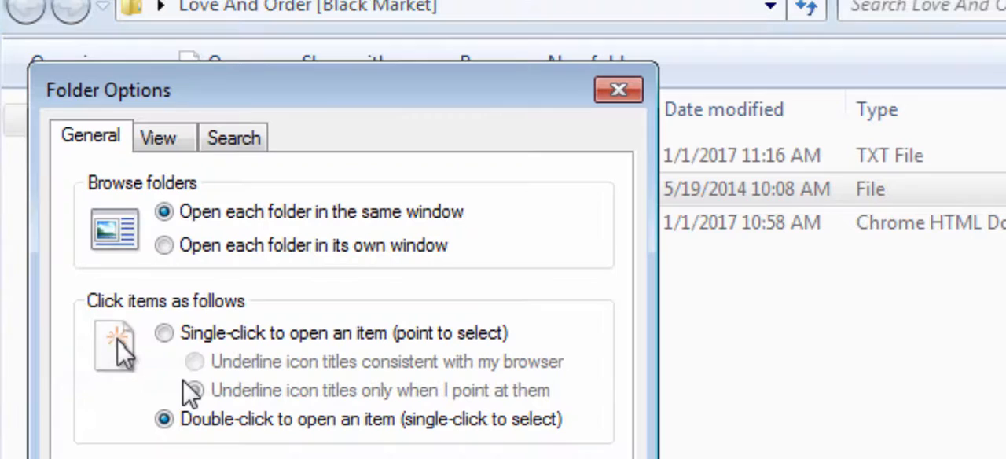
left_click(157, 137)
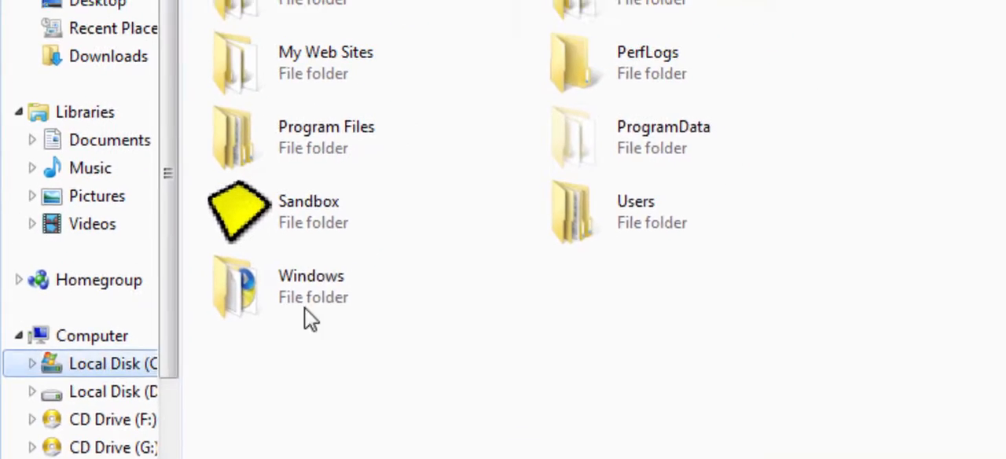
Paste 'persistent' into Users\profile\AppData\Roaming\RenPy\Love & Order, then close Explorer.
double_click(634, 201)
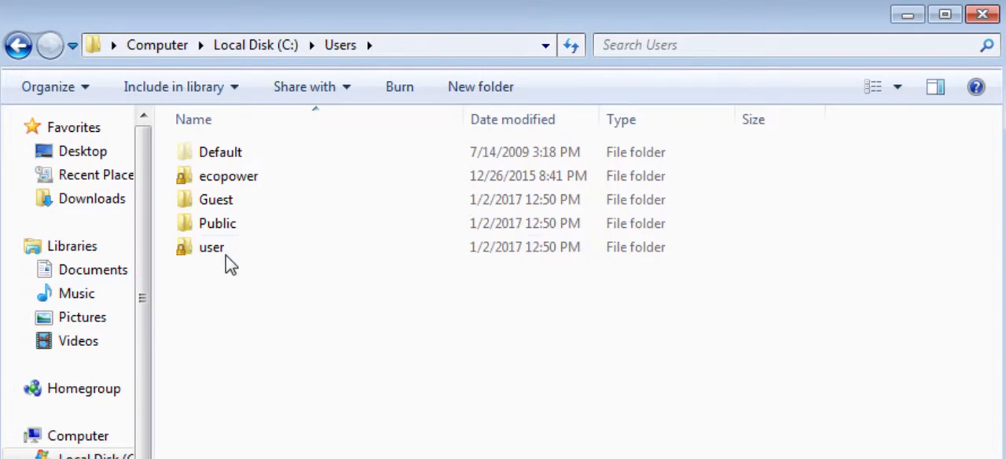
double_click(211, 247)
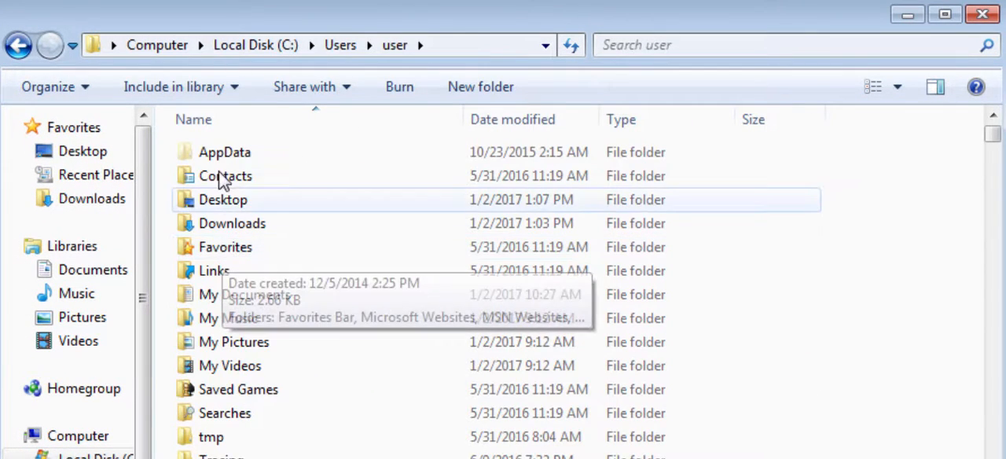
double_click(224, 152)
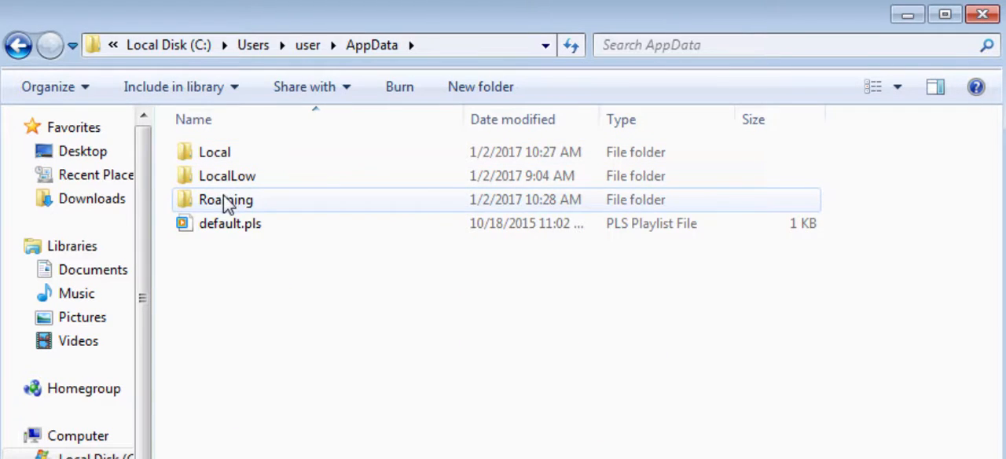
double_click(226, 198)
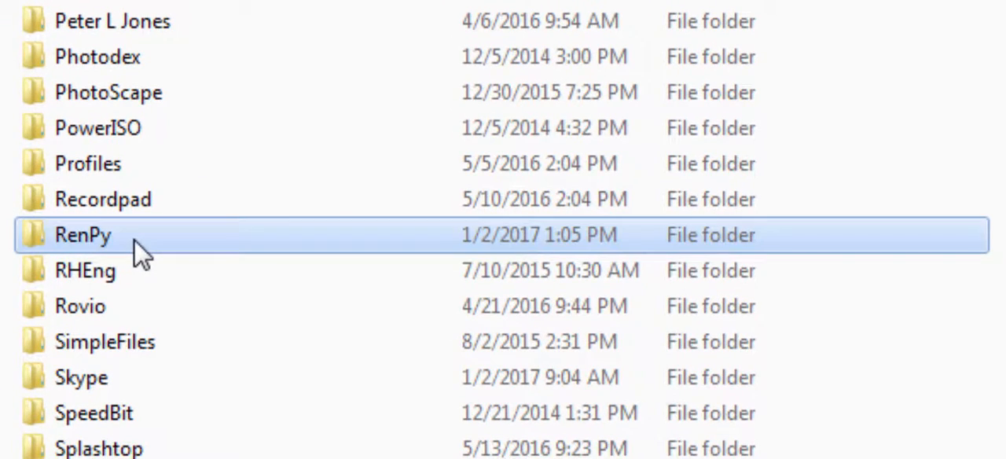
double_click(82, 234)
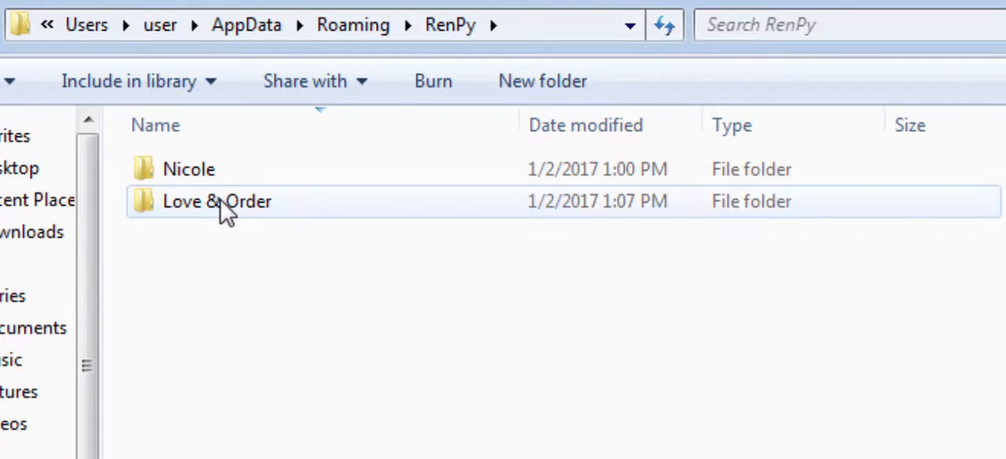
double_click(217, 201)
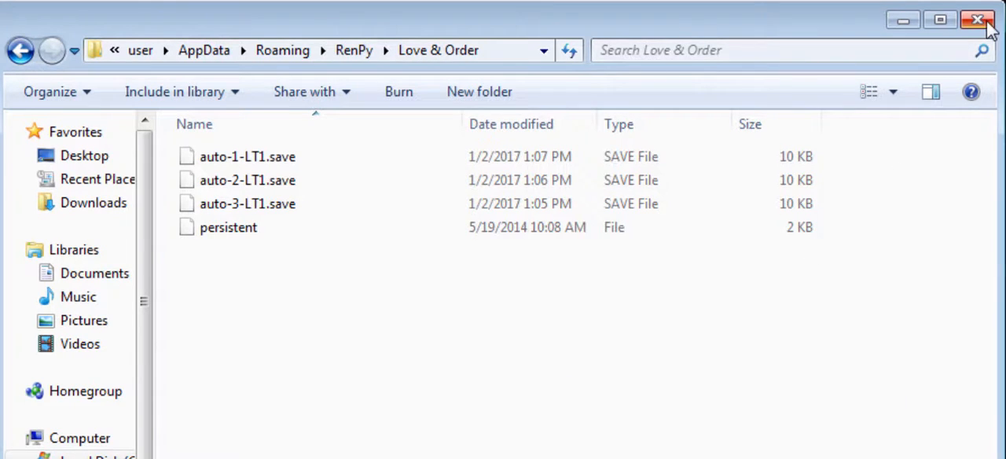
left_click(978, 20)
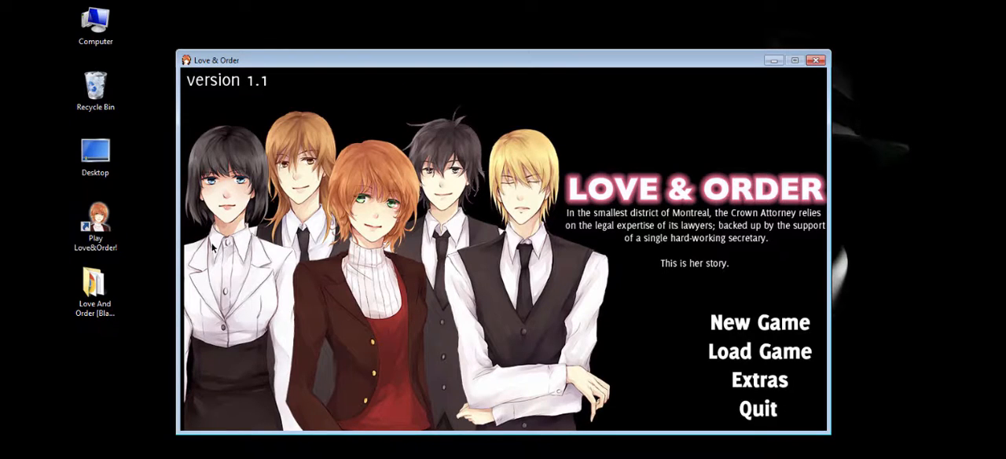
mouse_move(758, 322)
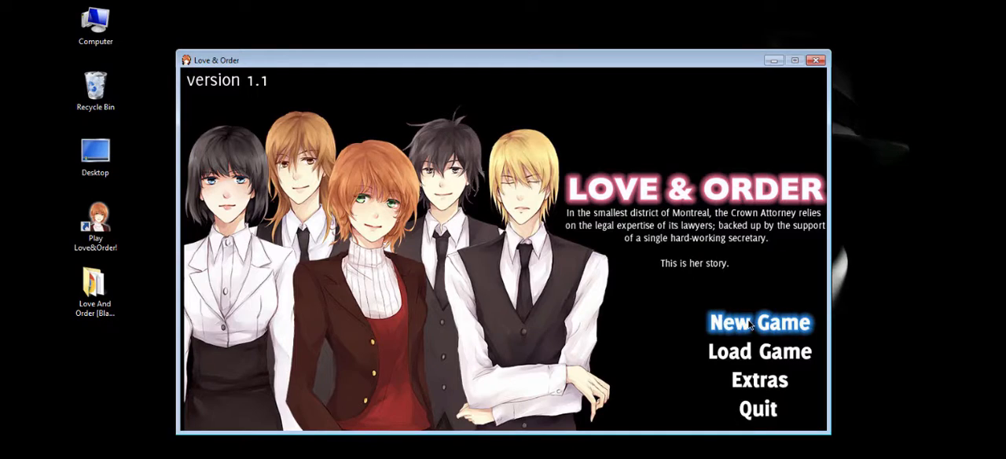
Start a new game, advance dialogue to Ross's office greeting, then choose Quit from Menu.
left_click(759, 322)
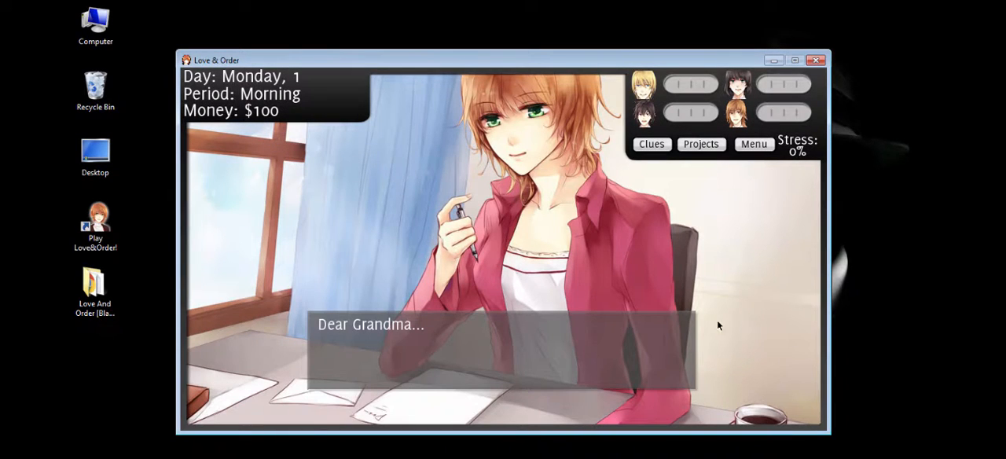
left_click(502, 345)
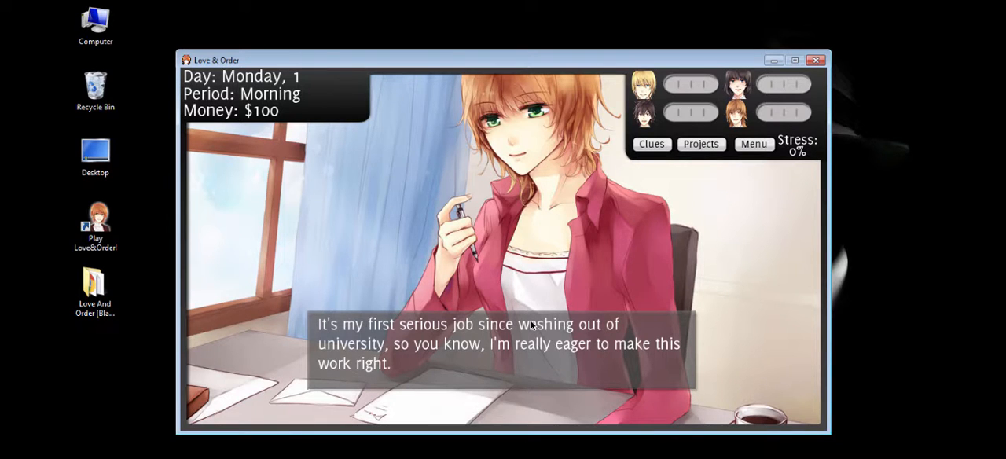
left_click(503, 342)
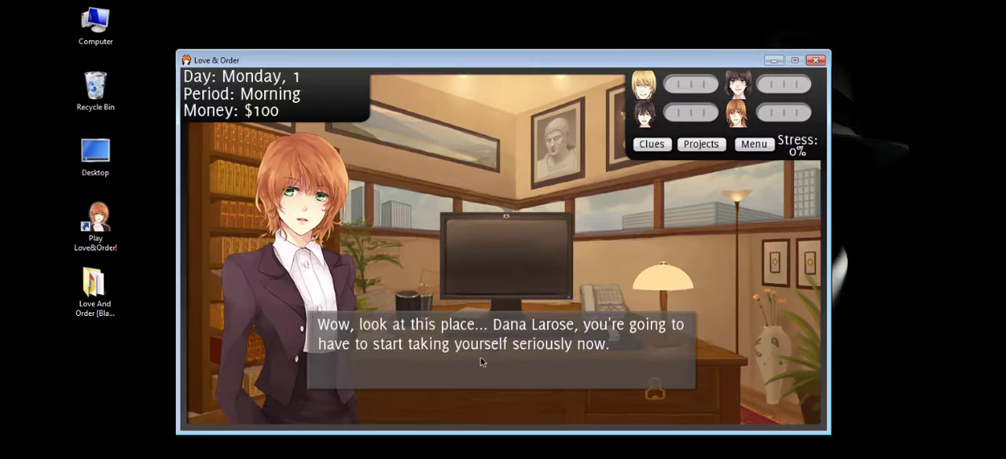
left_click(487, 353)
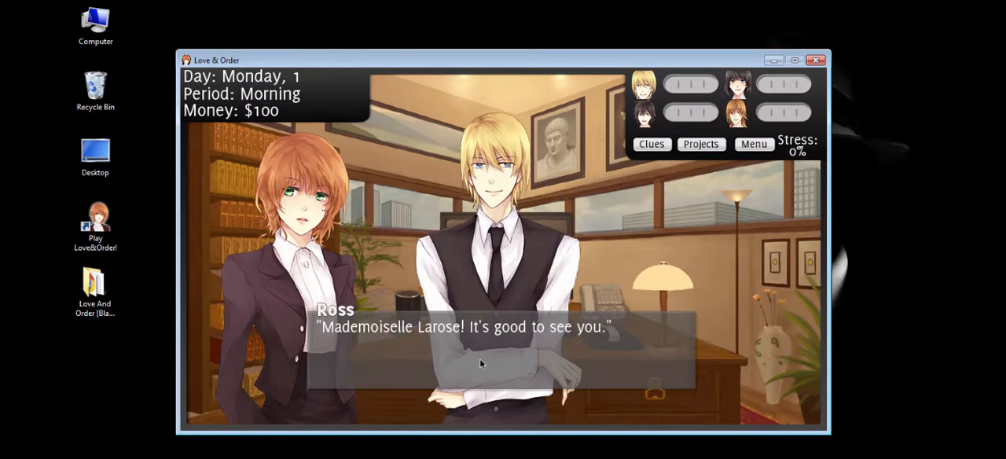
left_click(482, 362)
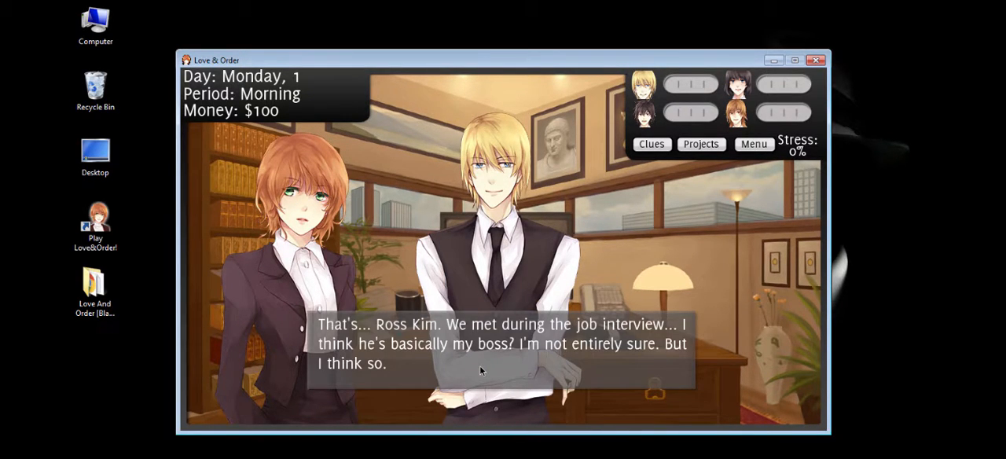
mouse_move(634, 262)
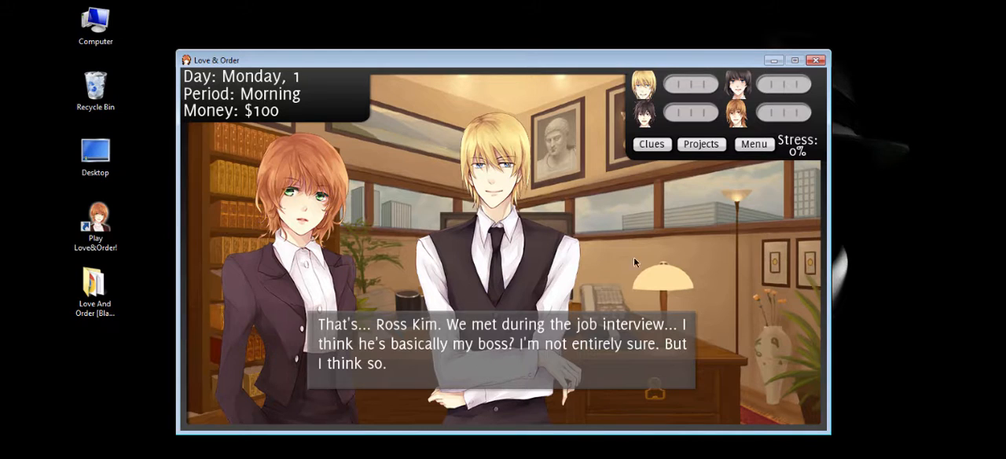
left_click(753, 144)
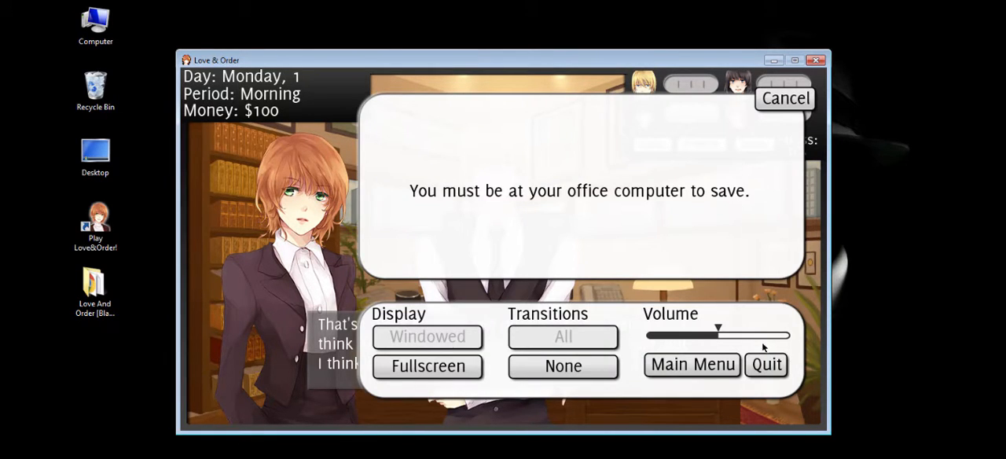
left_click(765, 364)
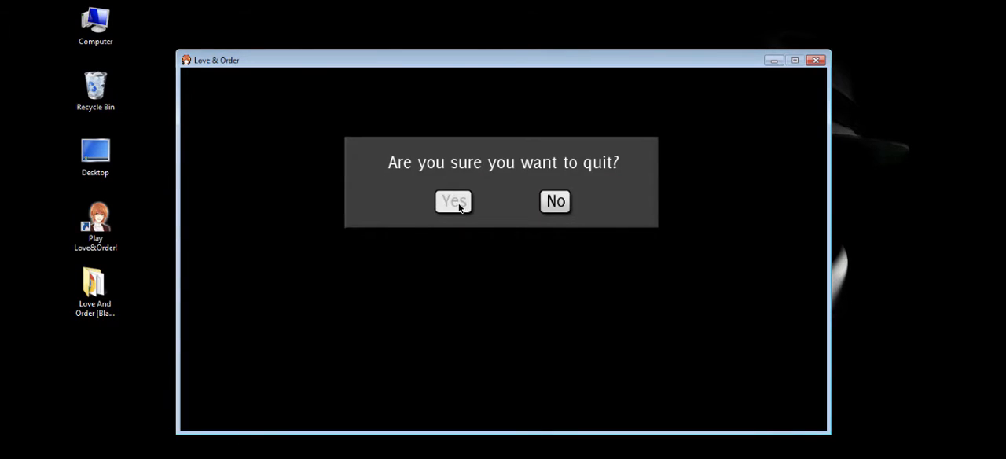